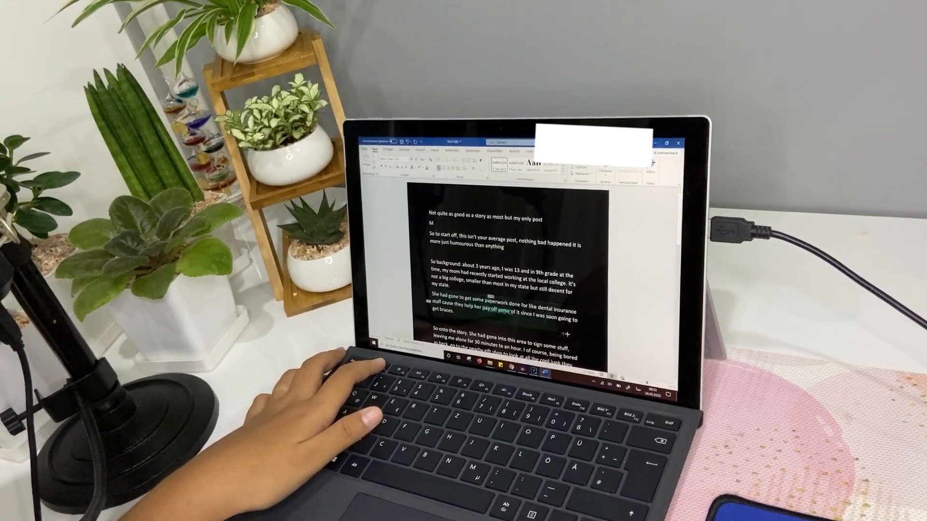
{"action": "scroll", "scroll_direction": "down", "scroll_amount": 3}
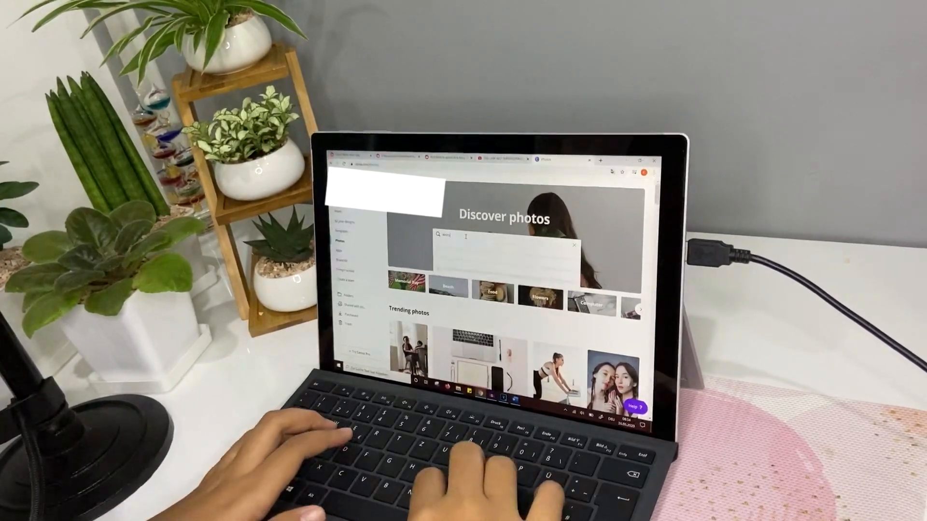
{"action": "type", "text": "woman angl"}
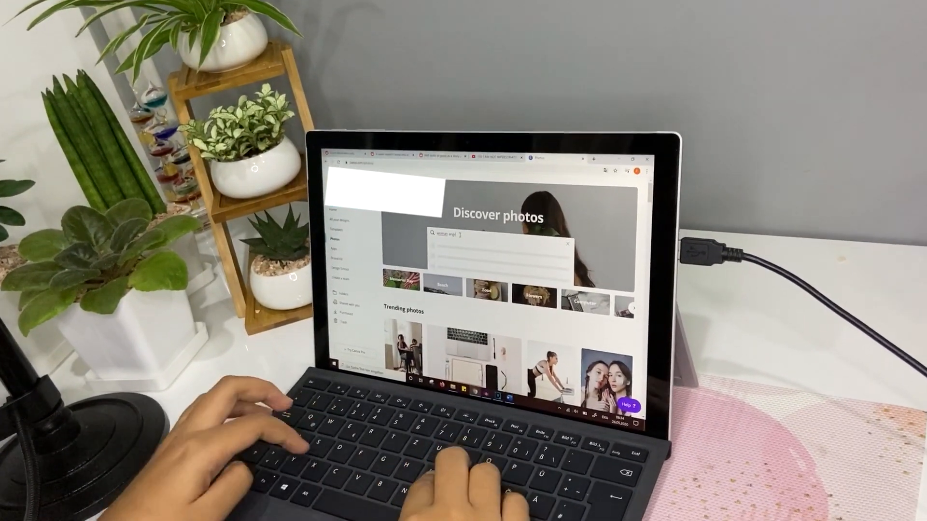